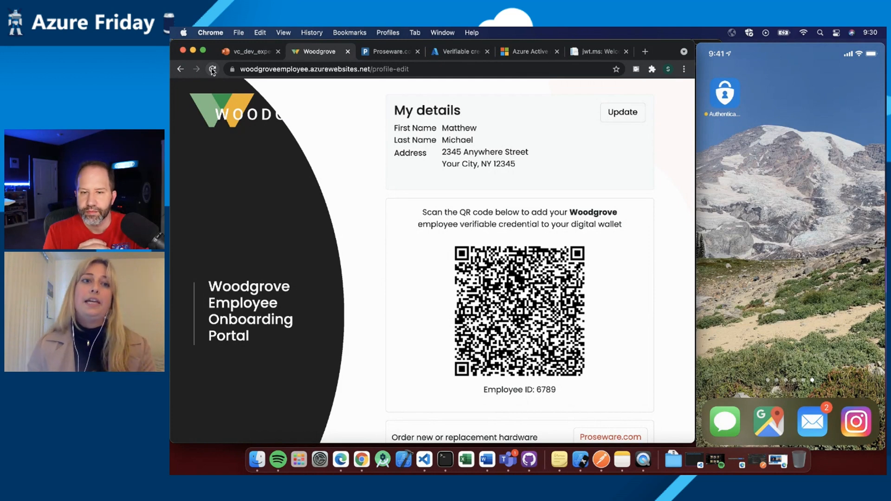
Refresh the Woodgrove onboarding portal to get a fresh QR code for Authenticator.
{"action": "left_click", "coordinate": [212, 69]}
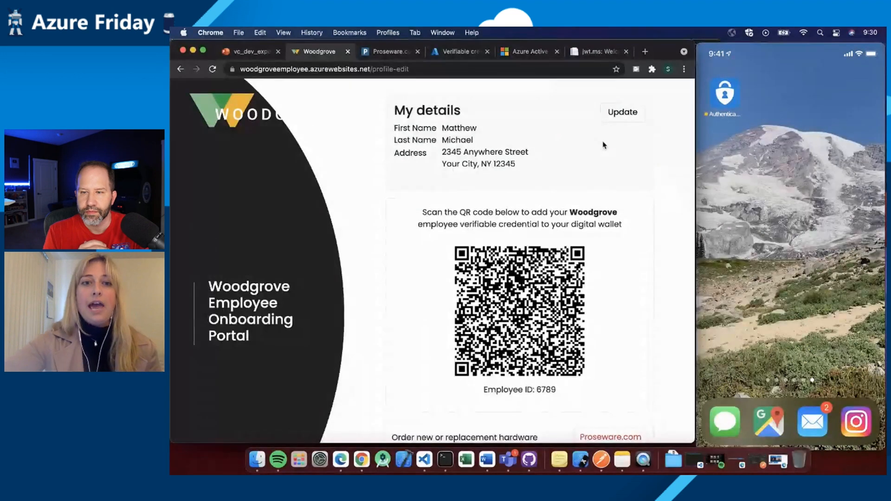
{"action": "scroll", "scroll_direction": "down", "scroll_amount": 3}
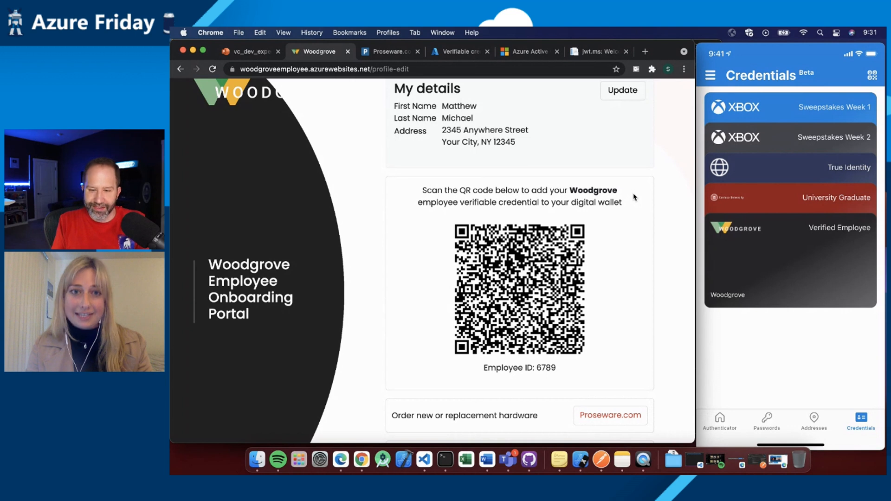
{"action": "left_click", "coordinate": [789, 228]}
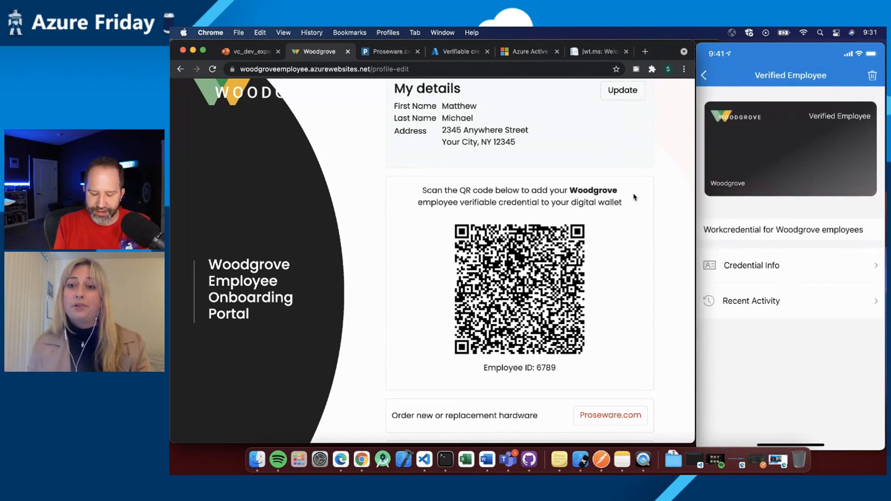
{"action": "left_click", "coordinate": [751, 265]}
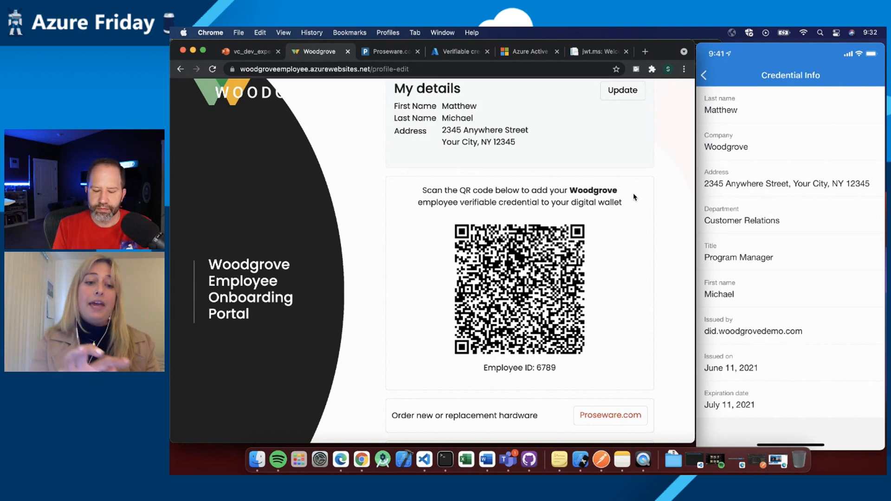
{"action": "left_click", "coordinate": [703, 75]}
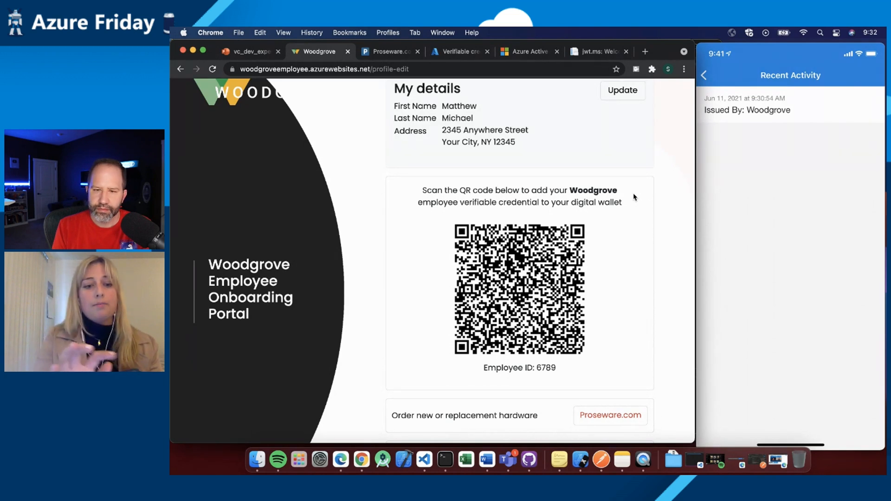
{"action": "left_click", "coordinate": [860, 420]}
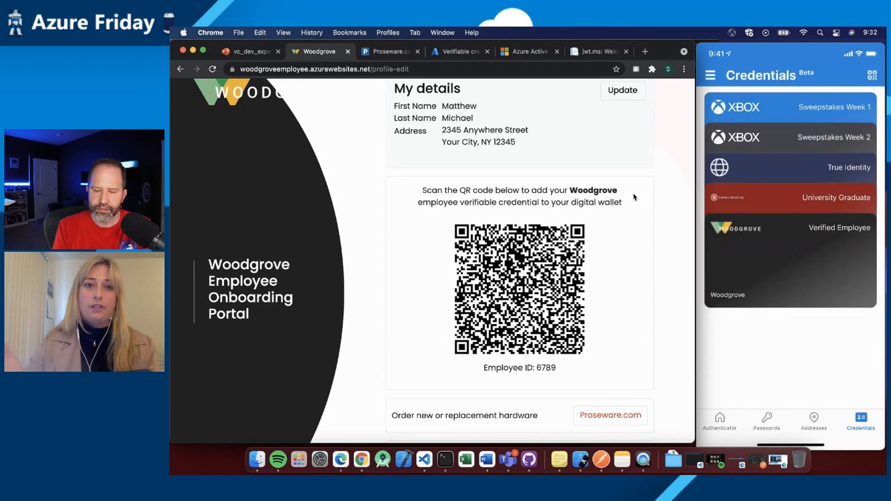
{"action": "mouse_move", "coordinate": [503, 121]}
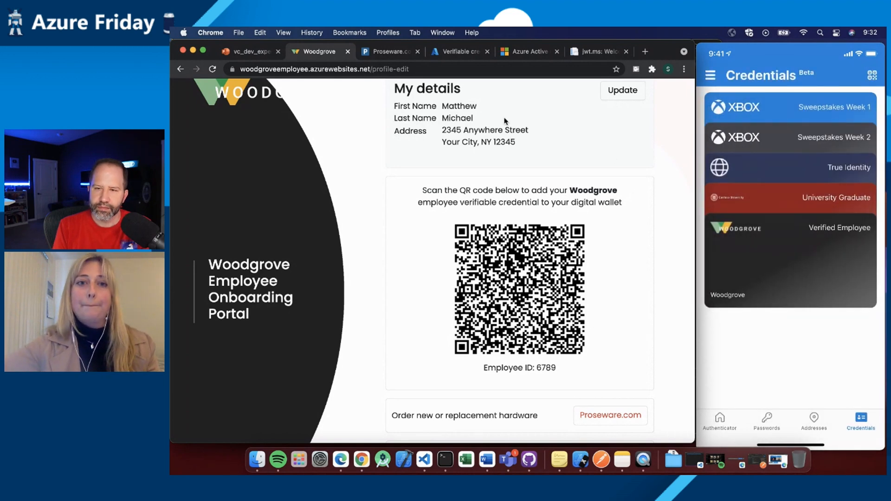
Follow the Proseware.com link and reload the Proseware laptop store page.
{"action": "left_click", "coordinate": [389, 51]}
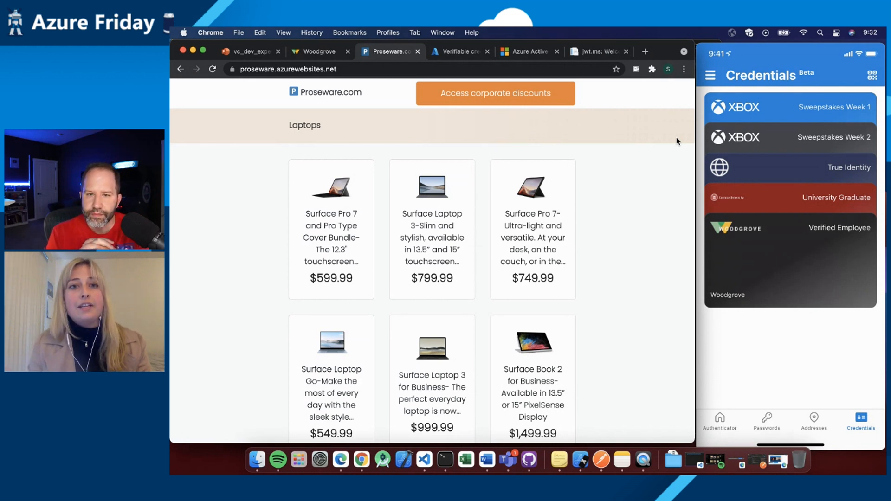
{"action": "mouse_move", "coordinate": [650, 96]}
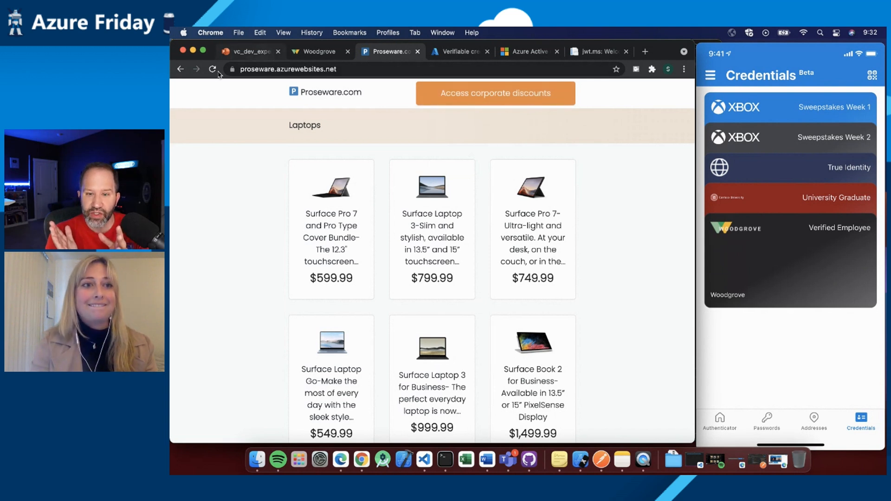
{"action": "left_click", "coordinate": [213, 69]}
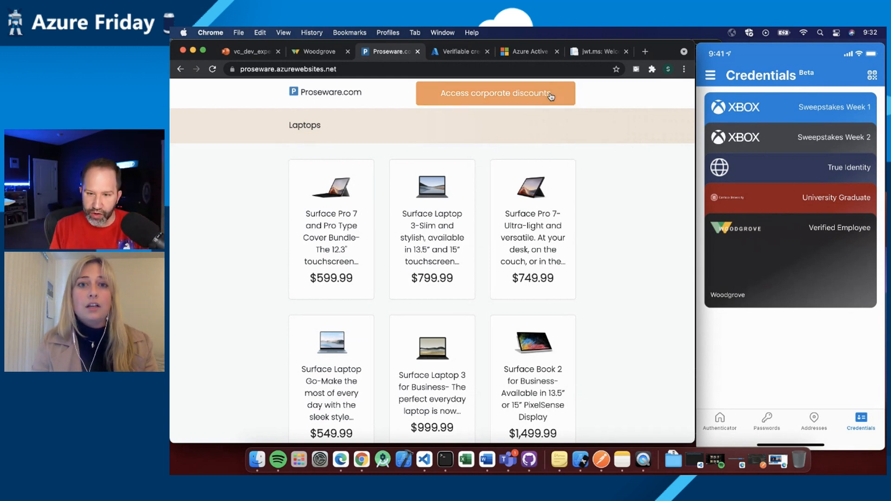
{"action": "left_click", "coordinate": [495, 94]}
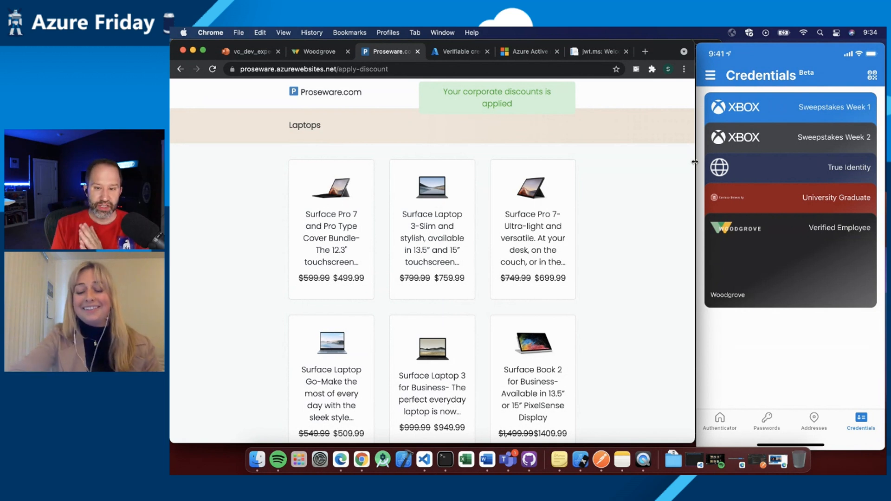
{"action": "mouse_move", "coordinate": [600, 458]}
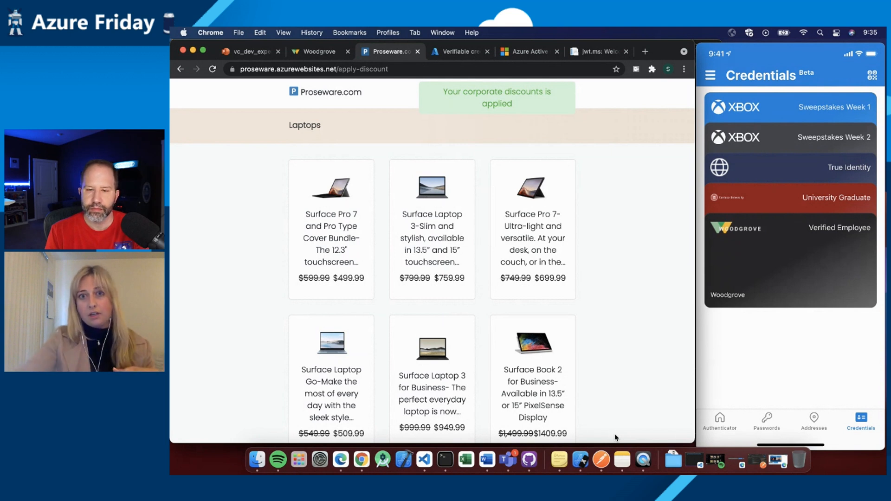
{"action": "mouse_move", "coordinate": [530, 459]}
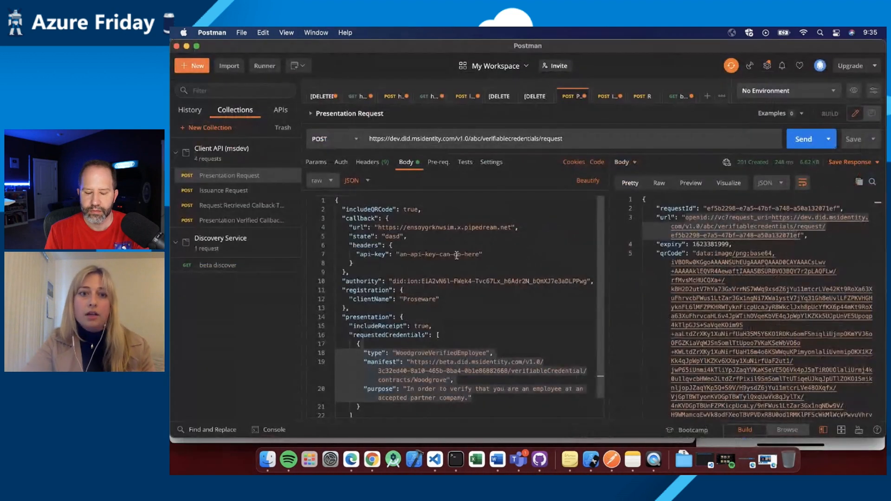
Scroll the Proseware store to confirm the corporate discount banner and reduced prices.
{"action": "scroll", "scroll_direction": "down", "scroll_amount": 3}
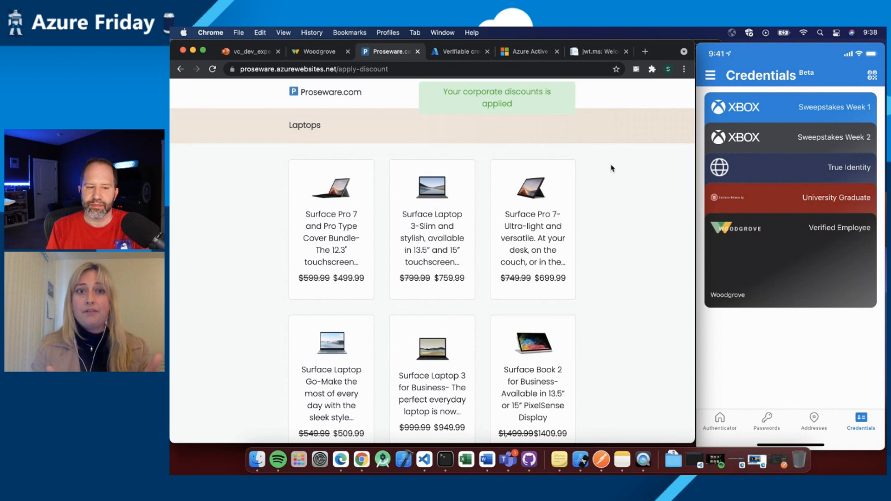
{"action": "mouse_move", "coordinate": [579, 98]}
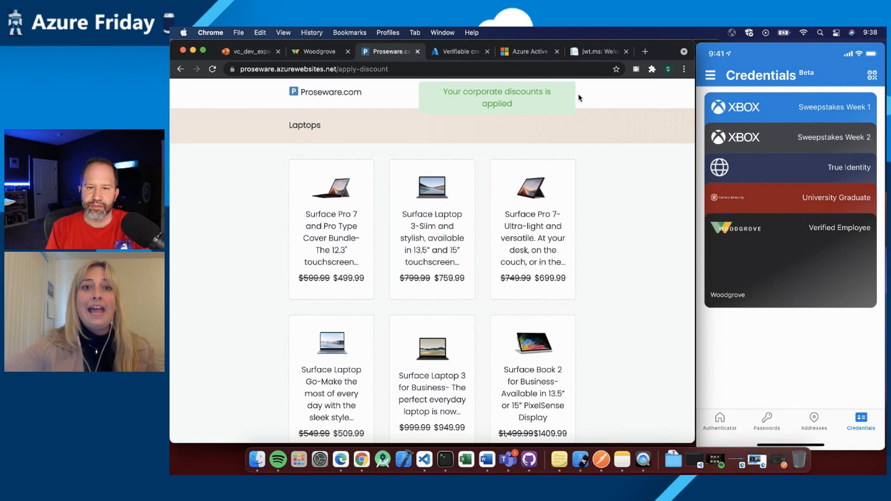
{"action": "left_click", "coordinate": [457, 51]}
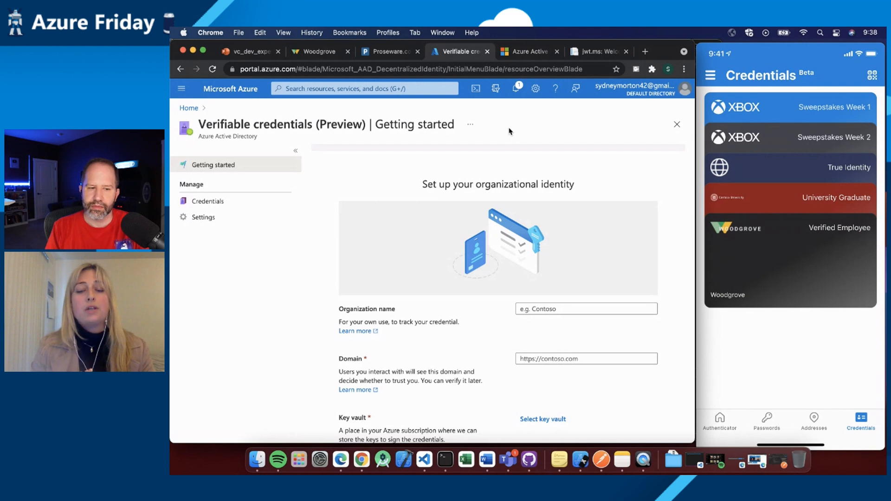
{"action": "scroll", "scroll_direction": "down", "scroll_amount": 3}
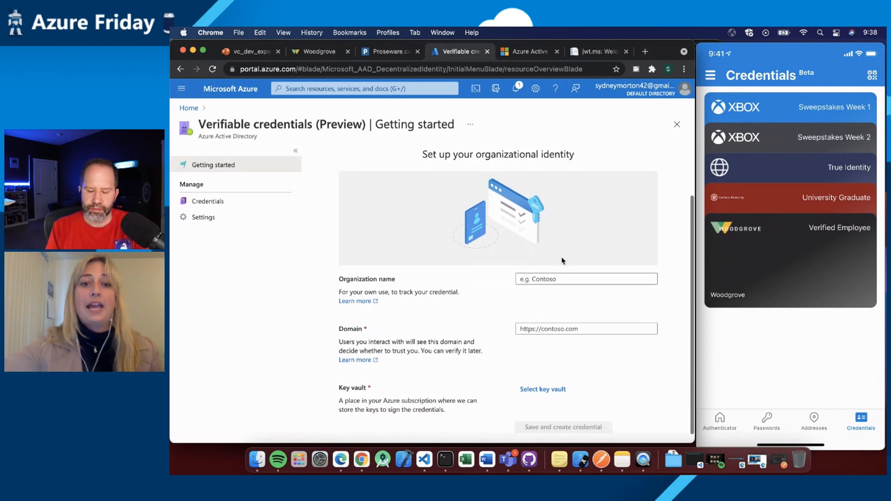
{"action": "type", "text": "Woodgrove"}
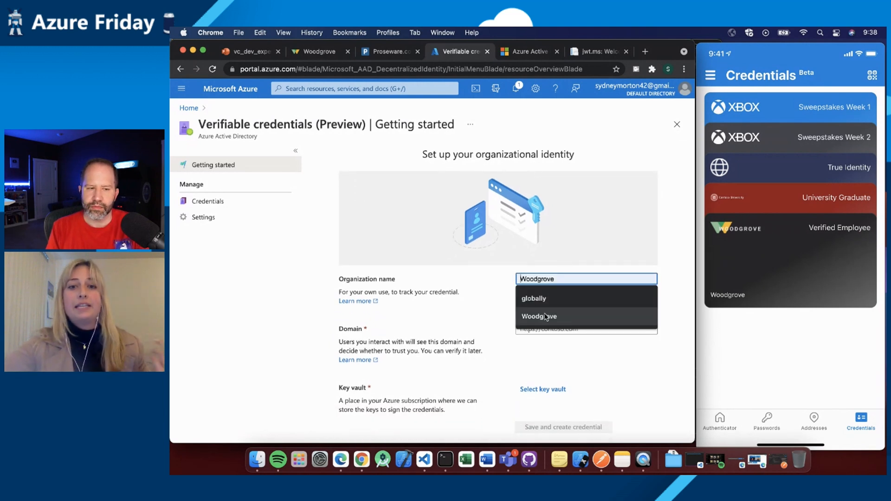
{"action": "left_click", "coordinate": [538, 316]}
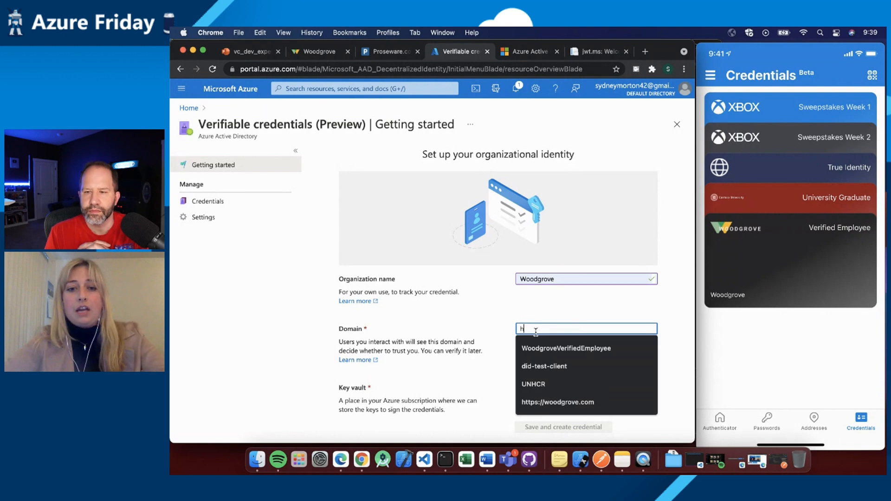
{"action": "type", "text": "ttps://"}
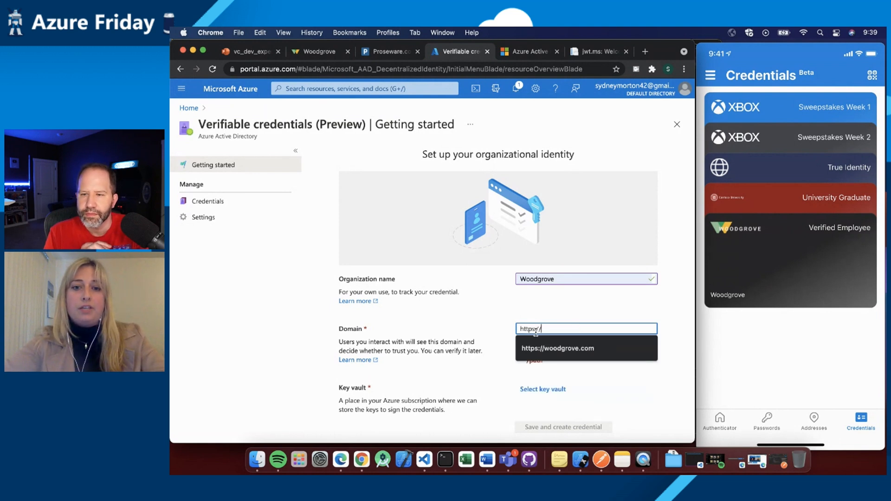
{"action": "left_click", "coordinate": [557, 349]}
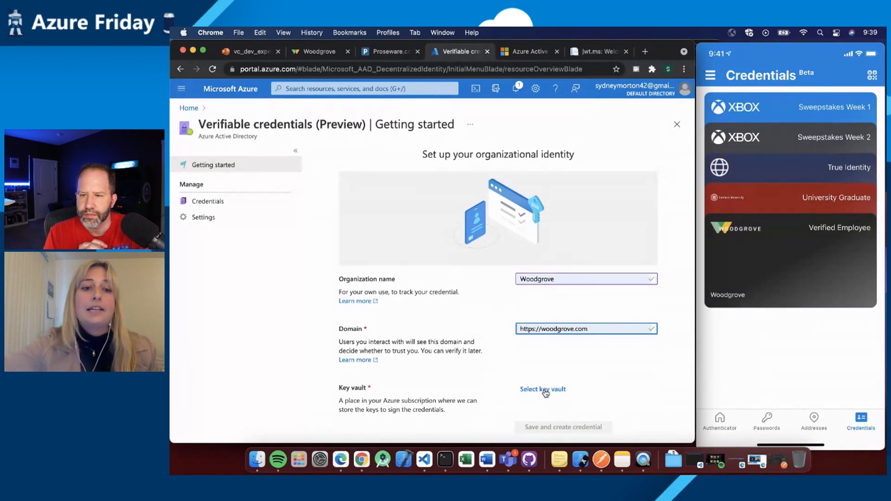
{"action": "left_click", "coordinate": [542, 389]}
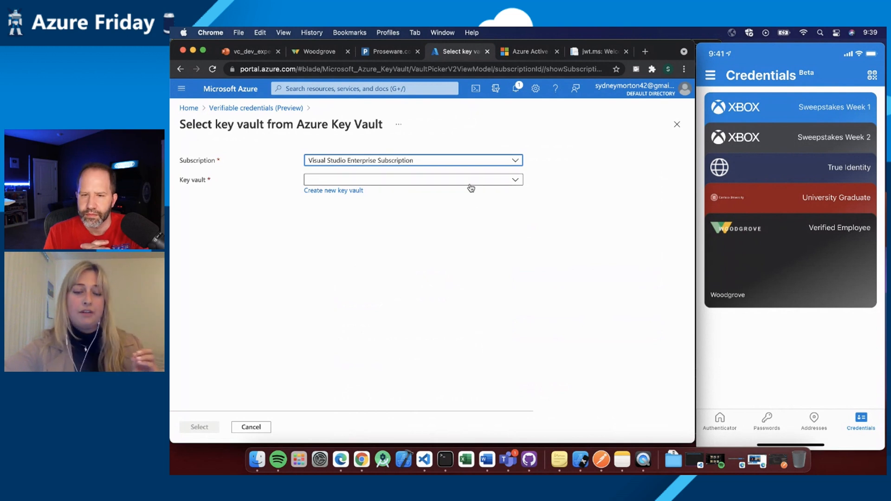
Choose the woodgrove key vault from the Key vault dropdown.
{"action": "left_click", "coordinate": [412, 179]}
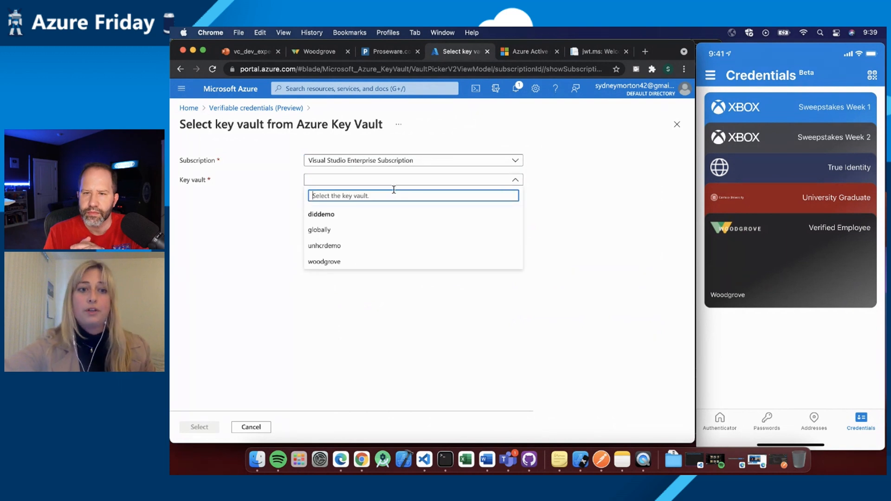
{"action": "left_click", "coordinate": [324, 261]}
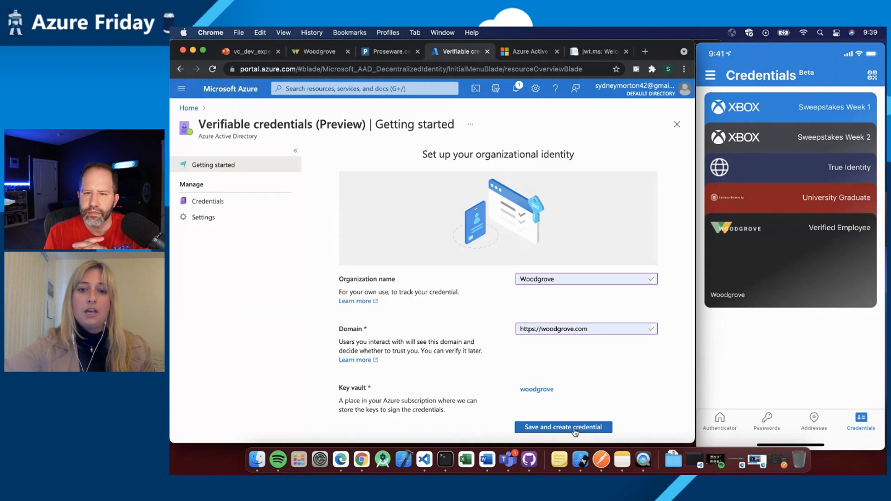
Save the organization setup and name the new credential 'Verified Employee'.
{"action": "left_click", "coordinate": [561, 427]}
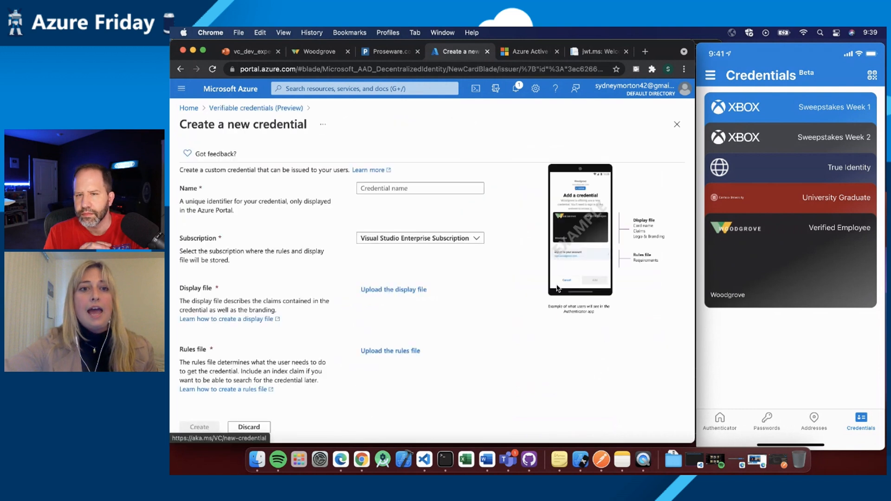
{"action": "left_click", "coordinate": [420, 188]}
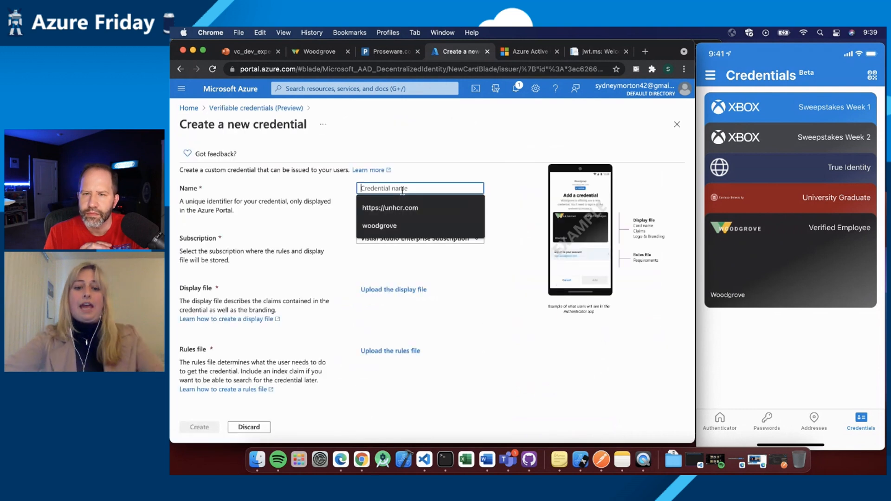
{"action": "type", "text": "Verified"}
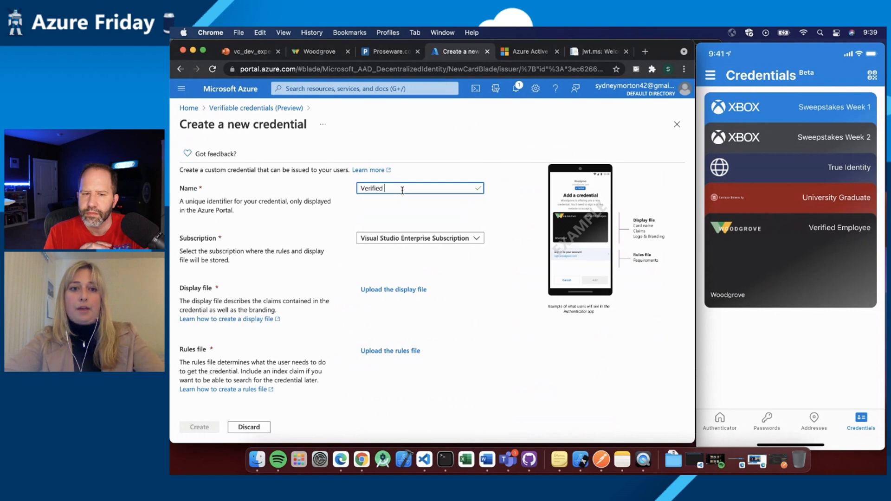
{"action": "type", "text": "Employee"}
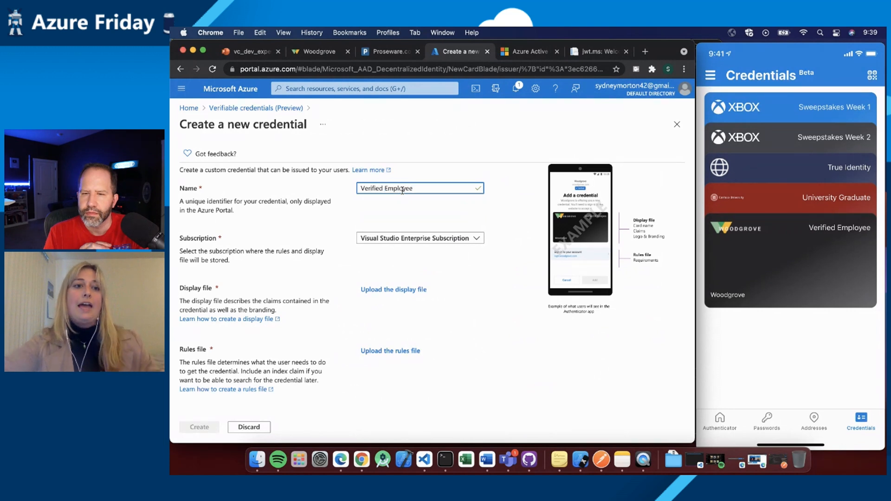
{"action": "mouse_move", "coordinate": [414, 277]}
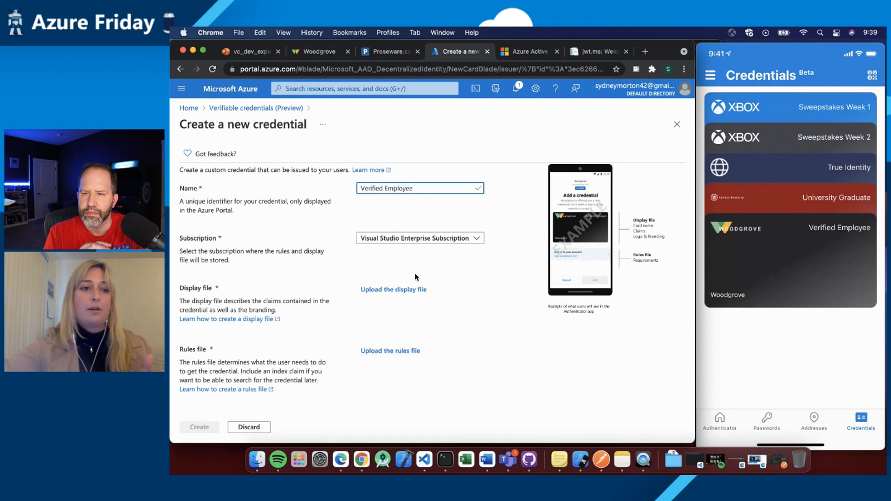
{"action": "mouse_move", "coordinate": [384, 298]}
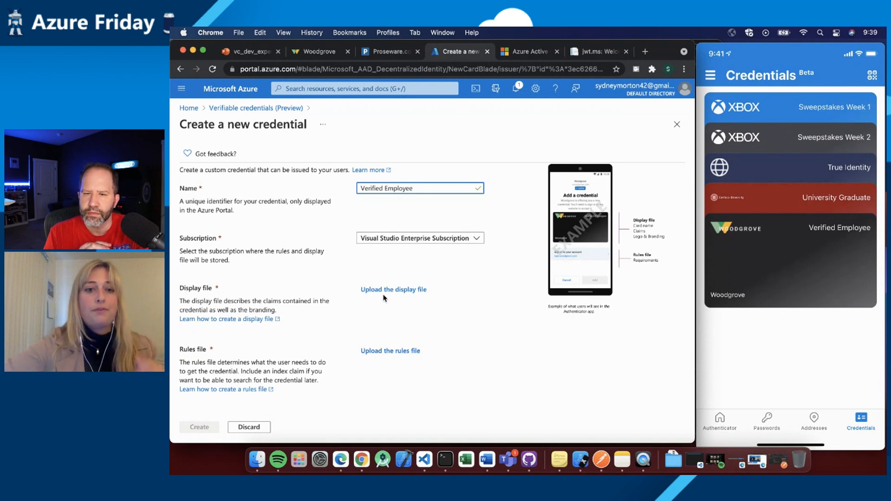
Select WoodgroveProdDisplay.json from globallystorage as the credential's display file.
{"action": "left_click", "coordinate": [393, 289]}
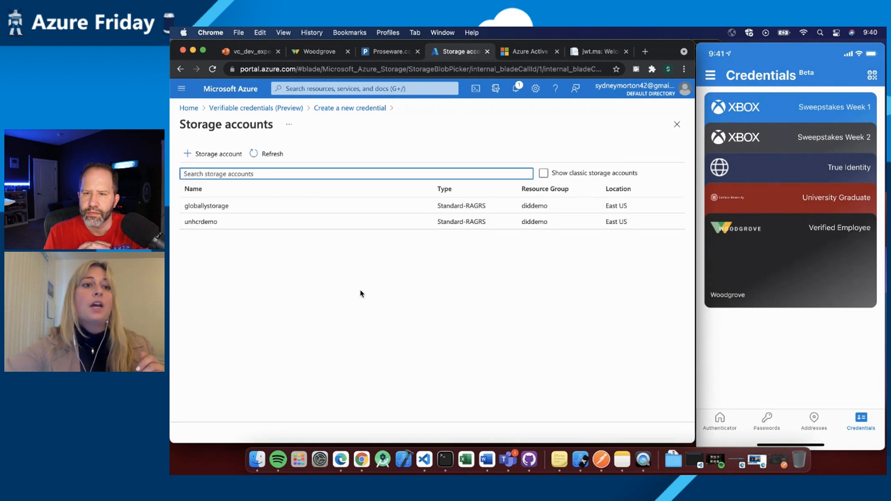
{"action": "mouse_move", "coordinate": [261, 270]}
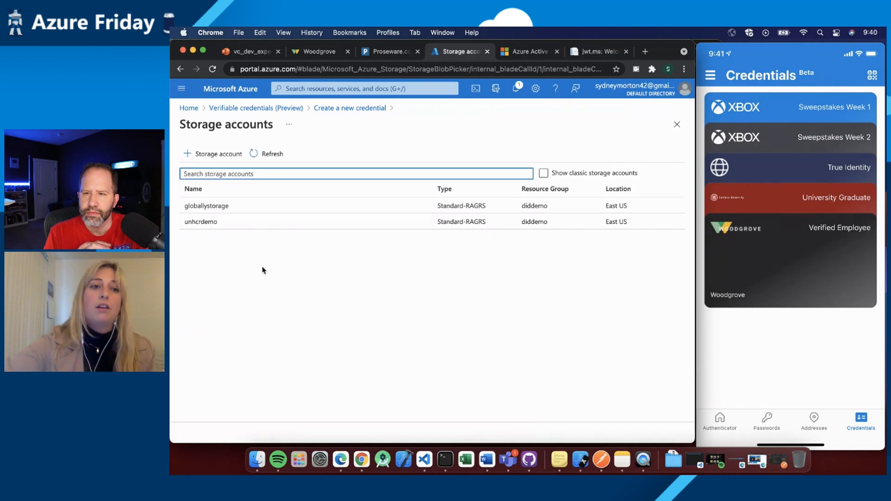
{"action": "left_click", "coordinate": [205, 206]}
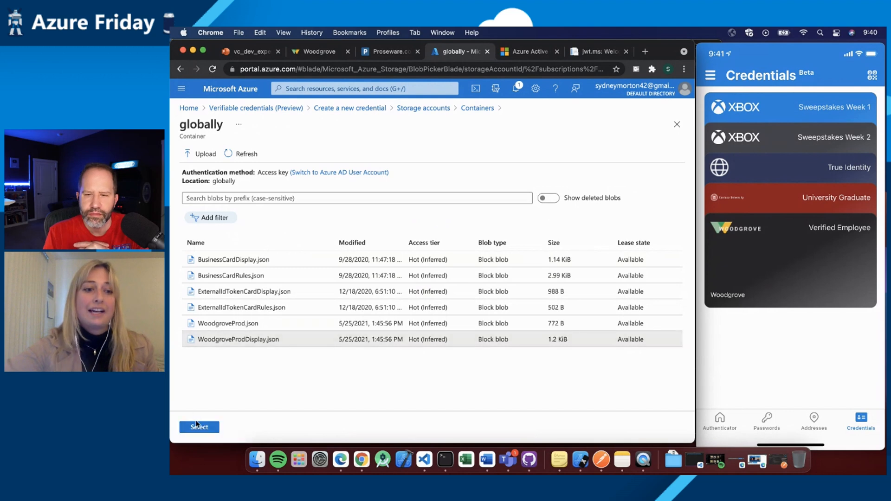
{"action": "left_click", "coordinate": [199, 427]}
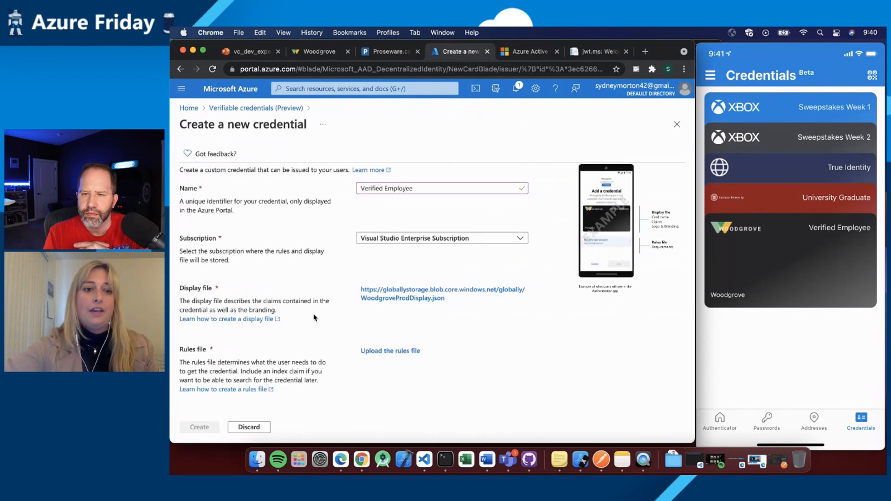
Select WoodgroveProd.json from globallystorage's globally container as the rules file.
{"action": "left_click", "coordinate": [390, 350]}
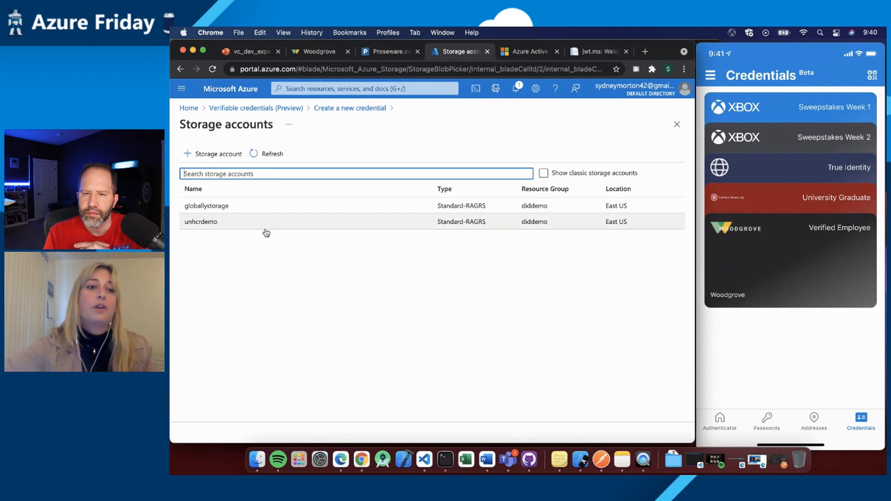
{"action": "left_click", "coordinate": [206, 205]}
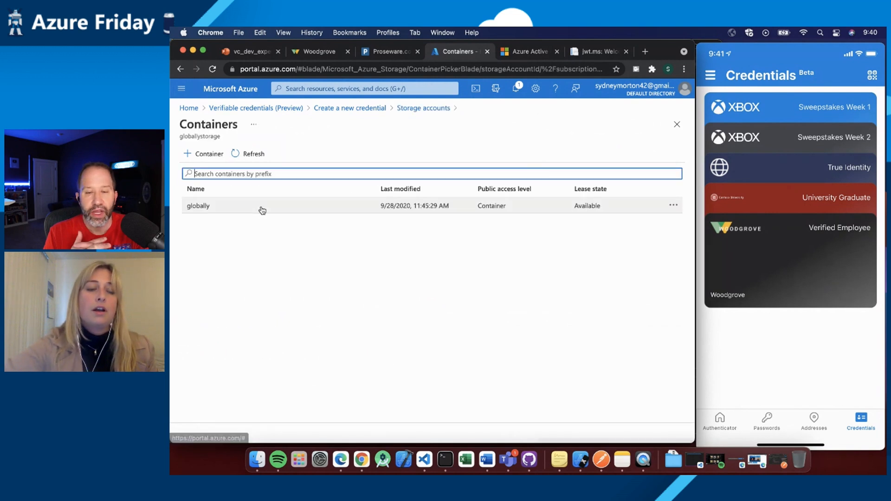
{"action": "left_click", "coordinate": [197, 206]}
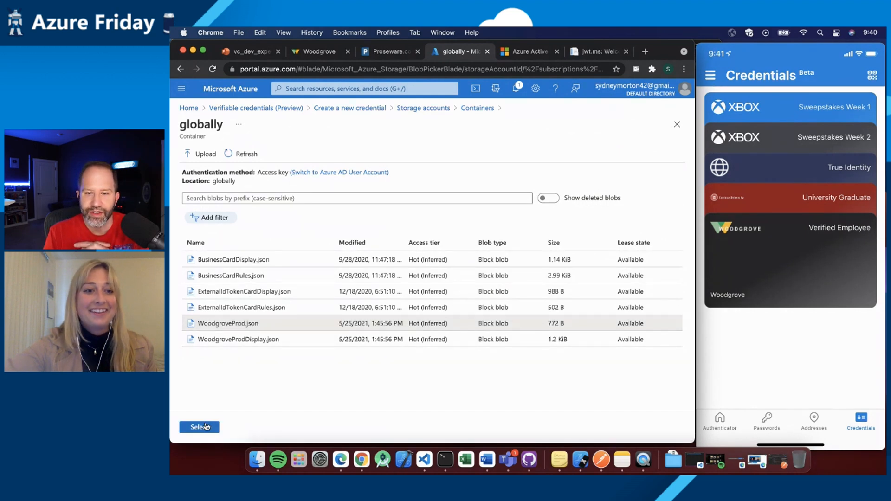
{"action": "left_click", "coordinate": [199, 427]}
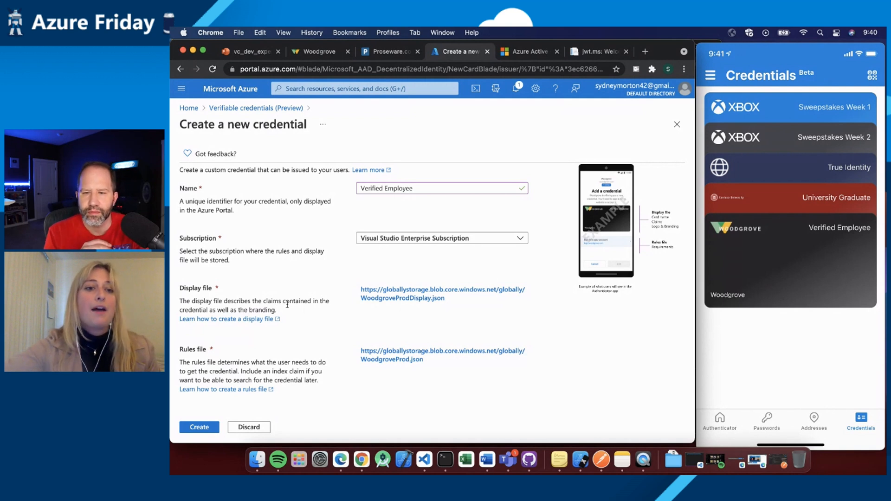
Create the Verified Employee credential and review its issue URL and decentralized identifier.
{"action": "left_click", "coordinate": [199, 427]}
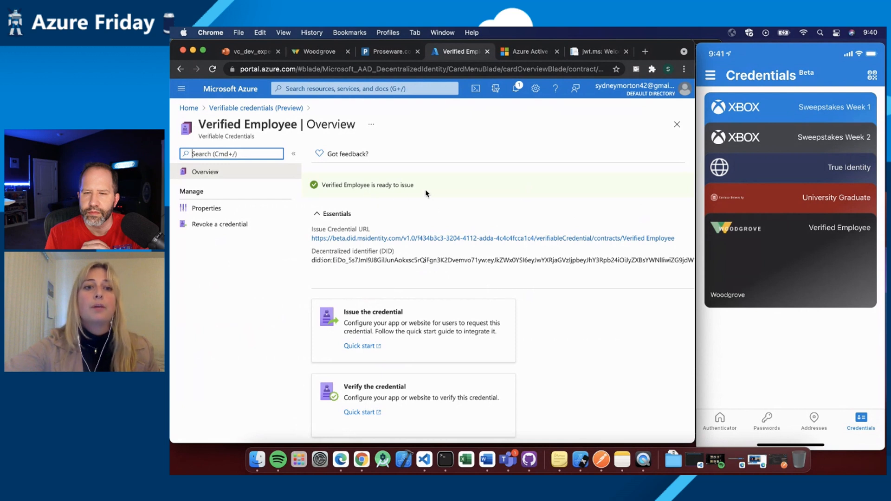
{"action": "mouse_move", "coordinate": [368, 246]}
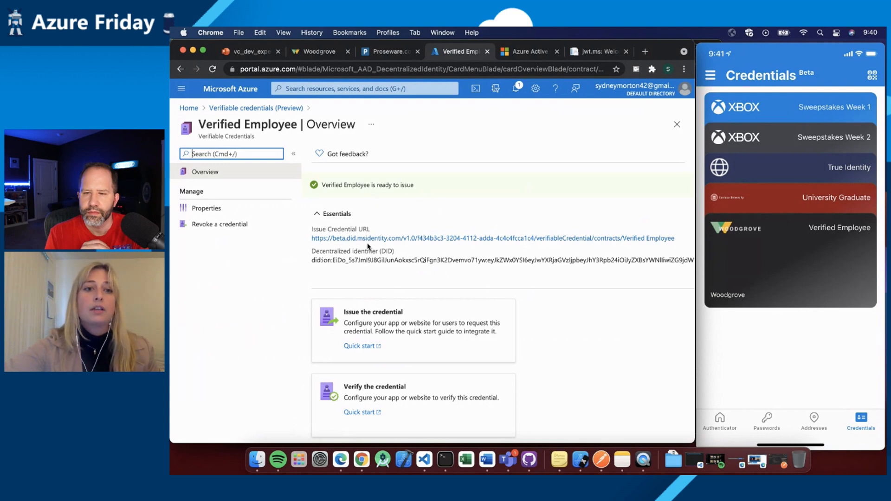
{"action": "scroll", "scroll_direction": "down", "scroll_amount": 3}
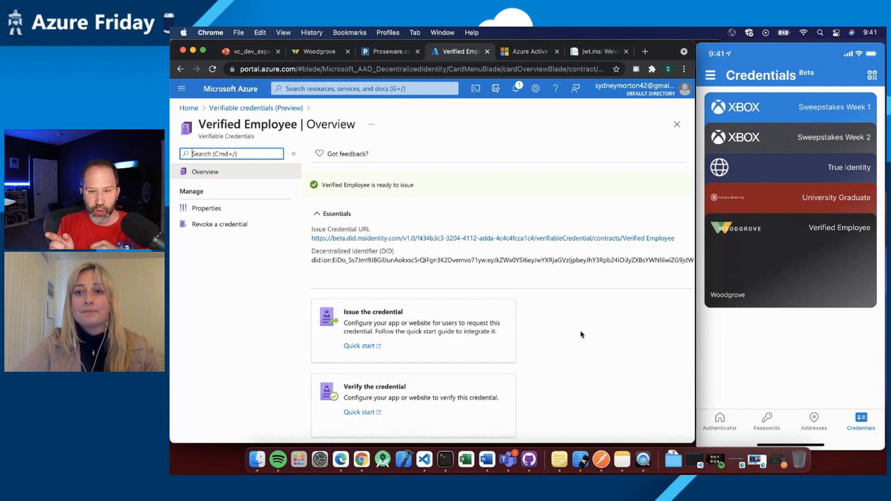
{"action": "mouse_move", "coordinate": [559, 382]}
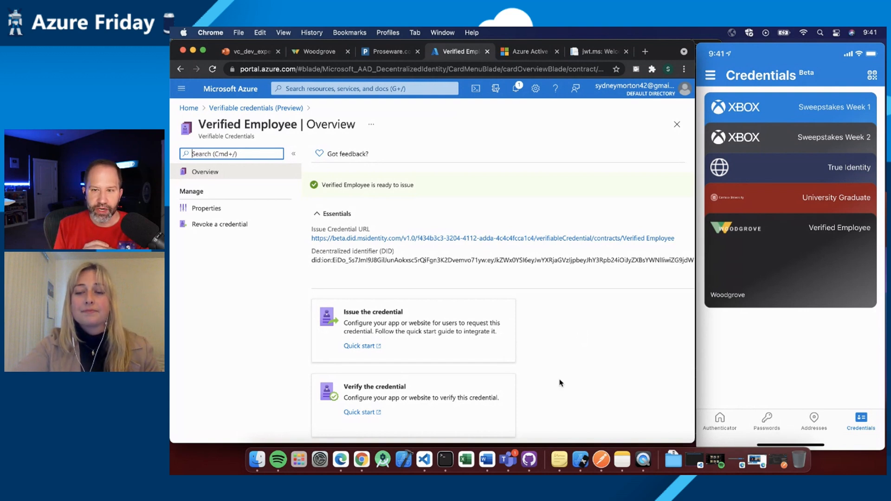